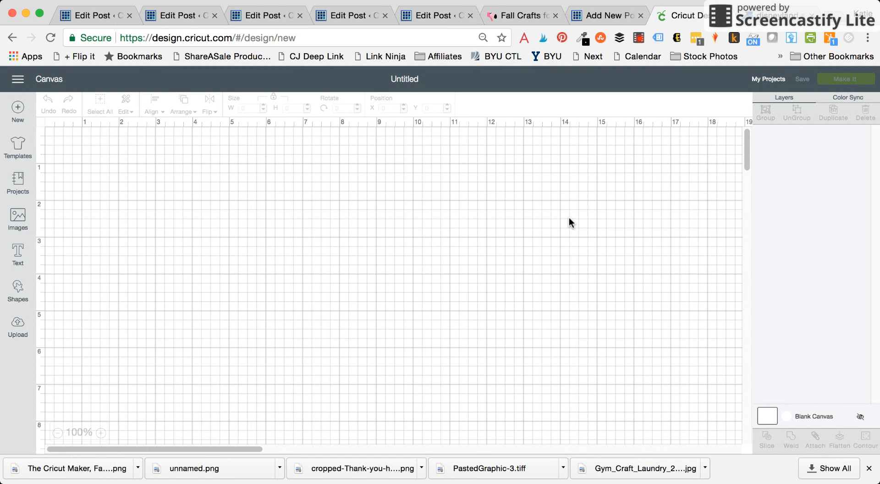
{"action": "mouse_move", "coordinate": [398, 298]}
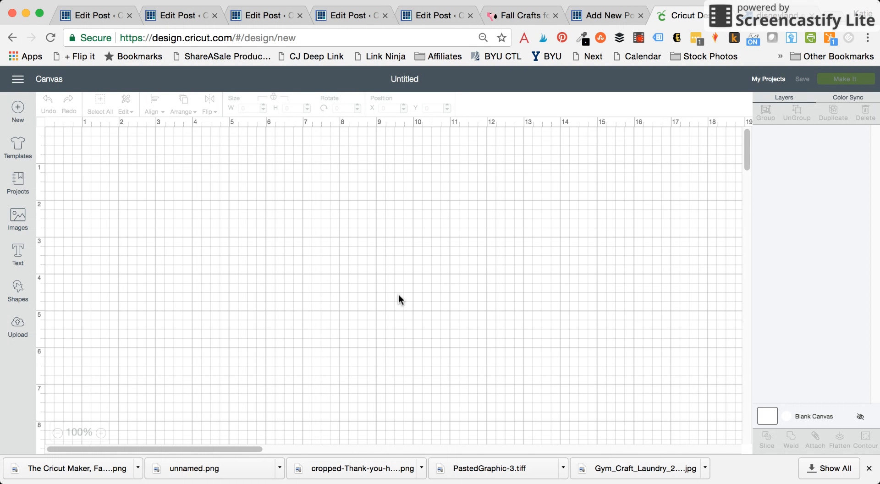
{"action": "mouse_move", "coordinate": [169, 271]}
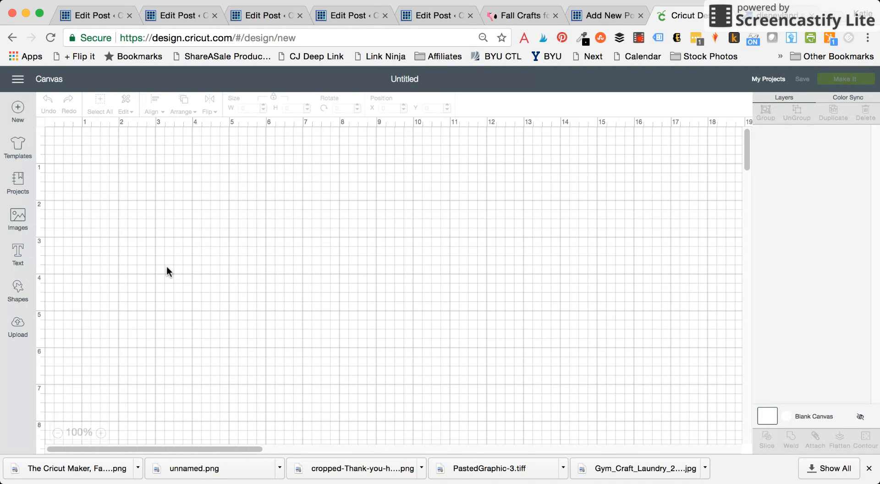
{"action": "mouse_move", "coordinate": [114, 235]}
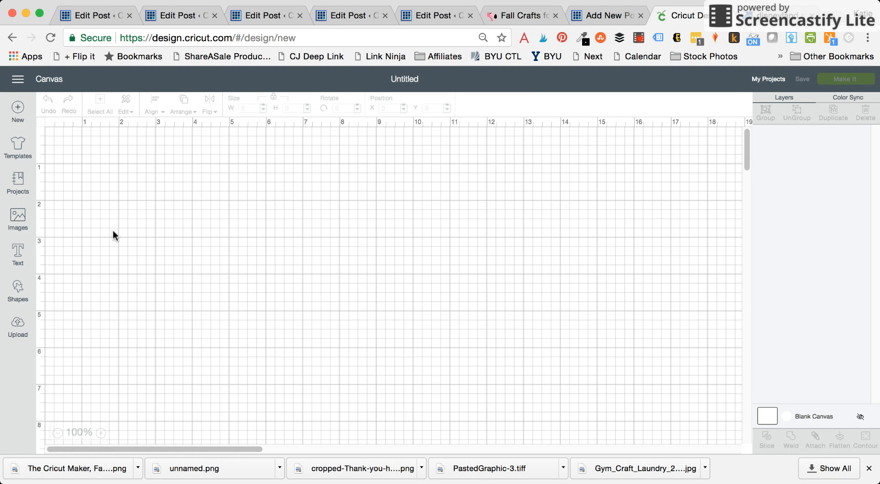
- Search the image library for 'disney' and insert the red Mickey head with Disney lettering
{"action": "left_click", "coordinate": [17, 219]}
{"action": "type", "text": "disneyl"}
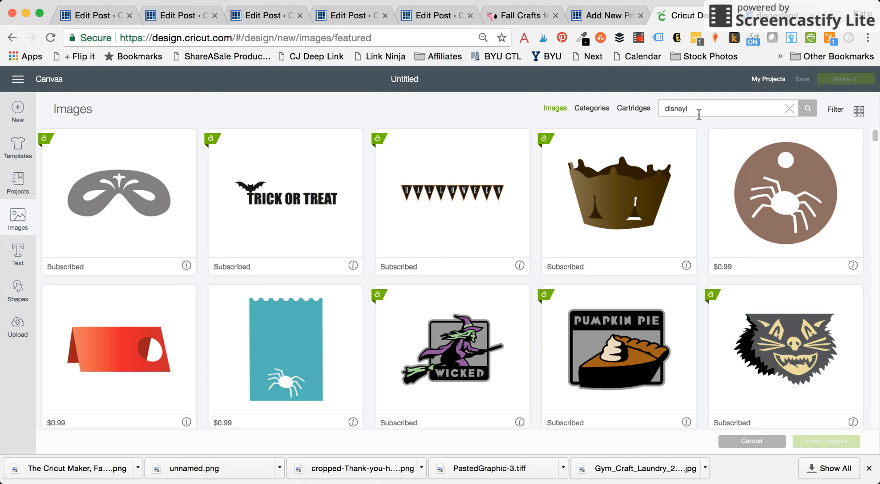
{"action": "left_click", "coordinate": [806, 109]}
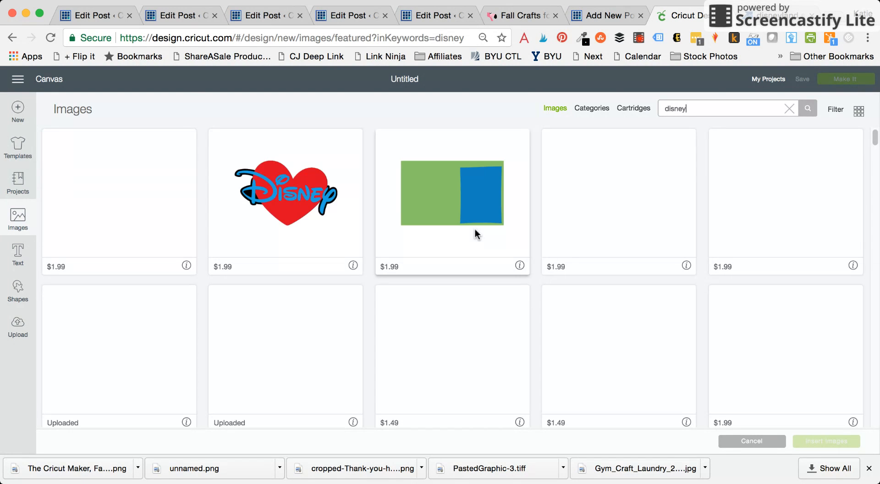
{"action": "left_click", "coordinate": [619, 193]}
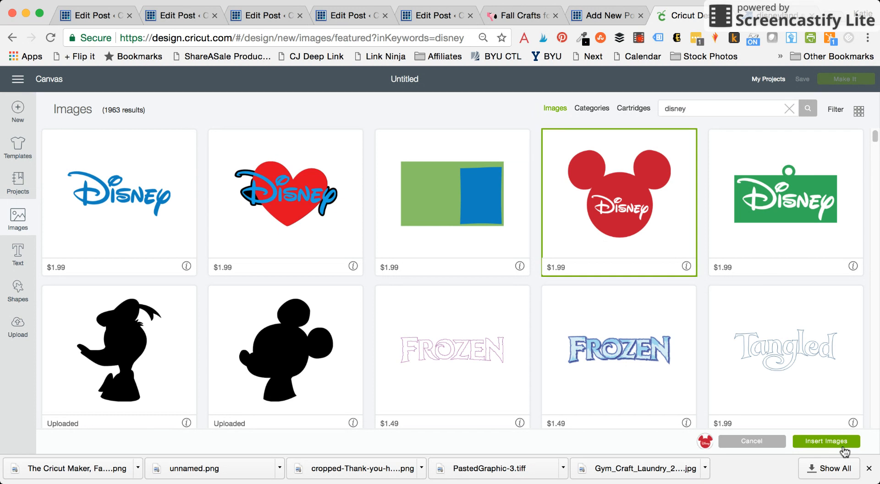
{"action": "left_click", "coordinate": [825, 440]}
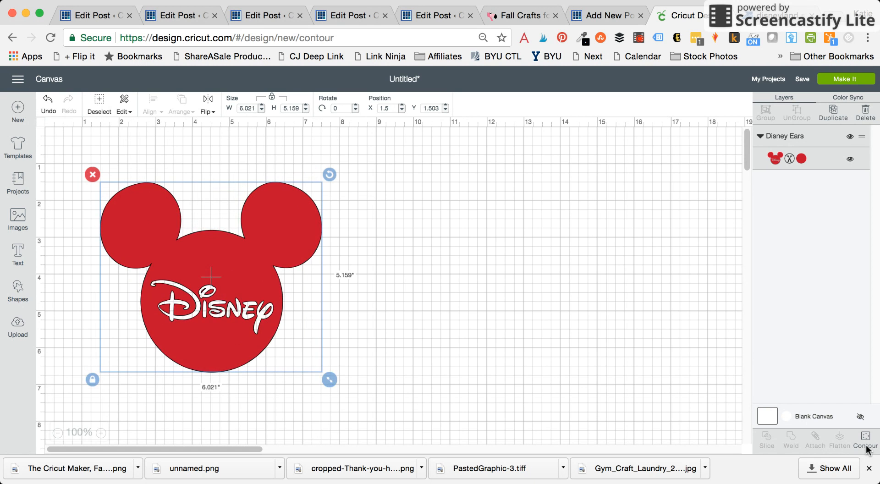
- Hide the Disney letter contours, leaving a plain red Mickey silhouette, and start a text box
{"action": "left_click", "coordinate": [864, 440]}
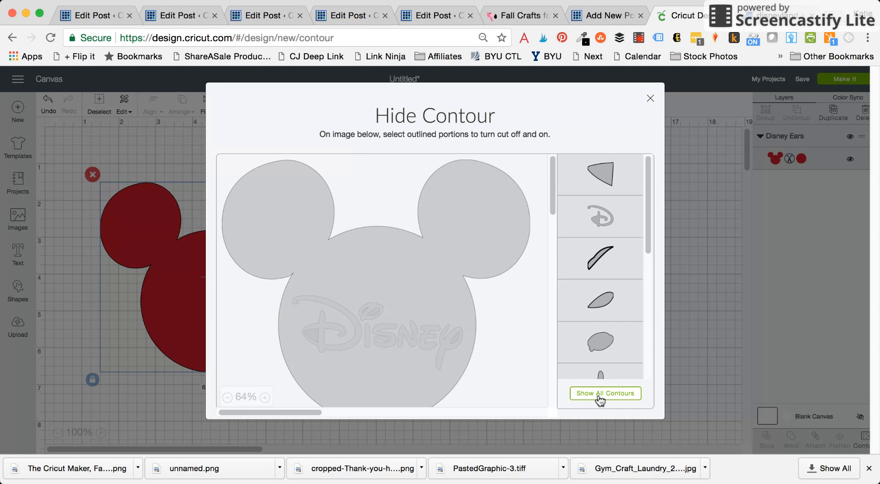
{"action": "mouse_move", "coordinate": [578, 94]}
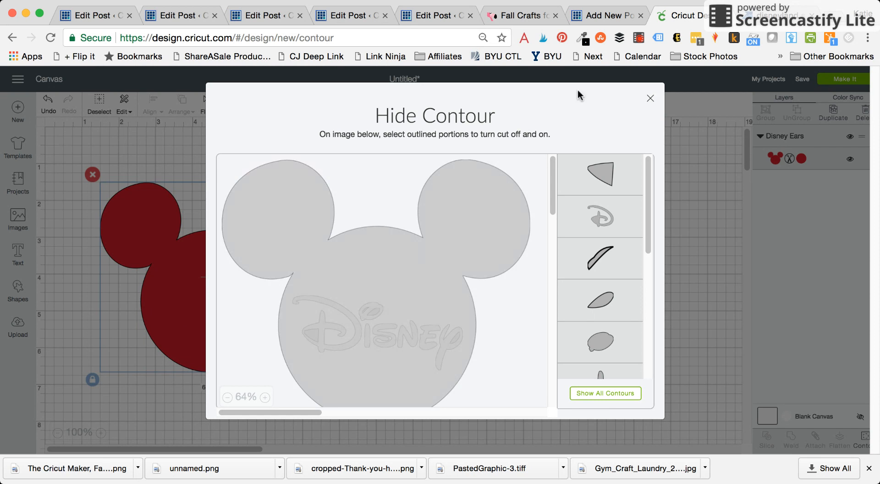
{"action": "left_click", "coordinate": [650, 98]}
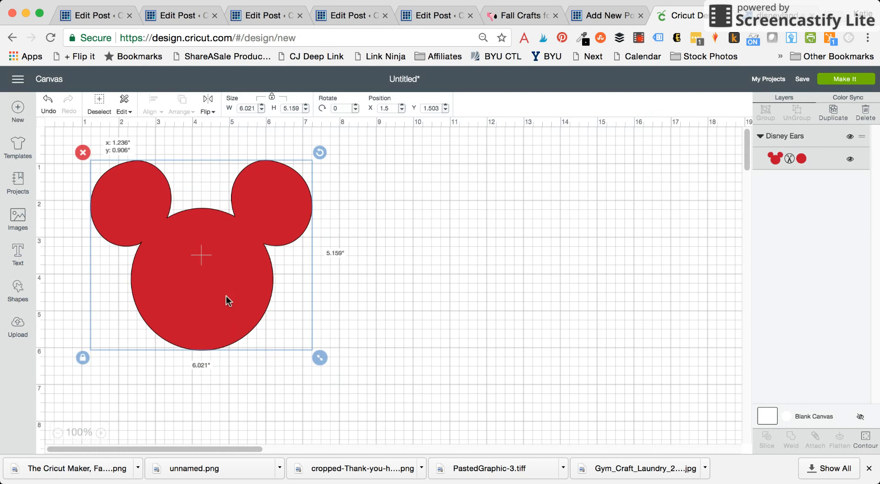
{"action": "left_click", "coordinate": [306, 278]}
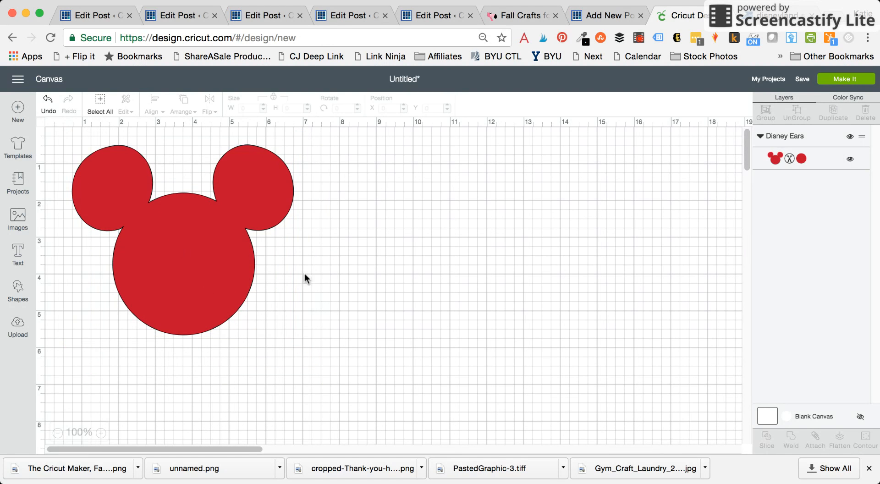
{"action": "left_click", "coordinate": [18, 254]}
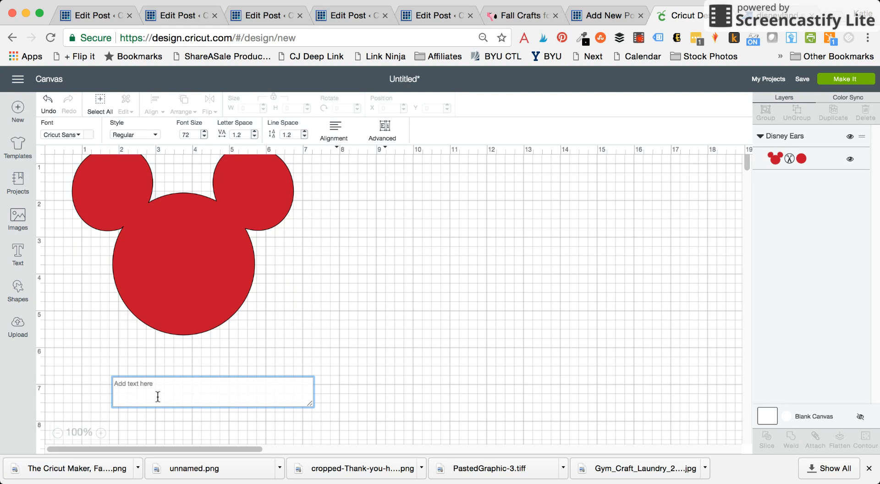
- Enter the name 'Katie' as black text placed across the red Mickey head
{"action": "type", "text": "Katie"}
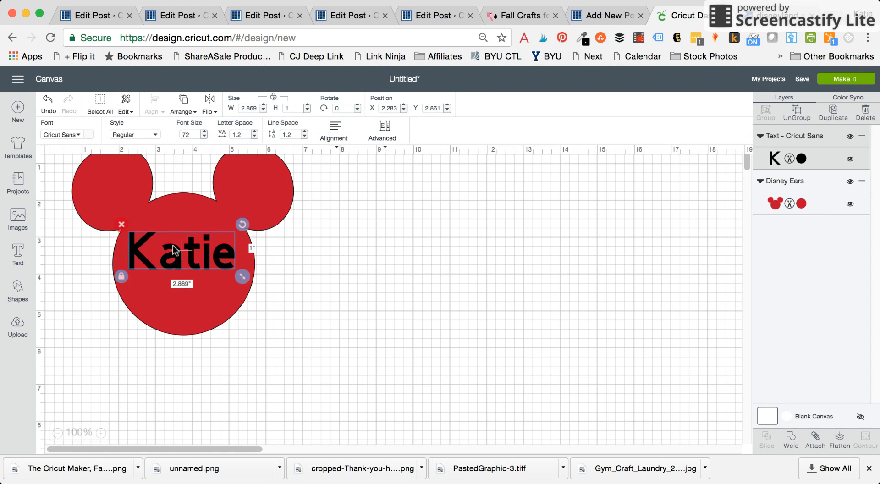
{"action": "mouse_move", "coordinate": [341, 330]}
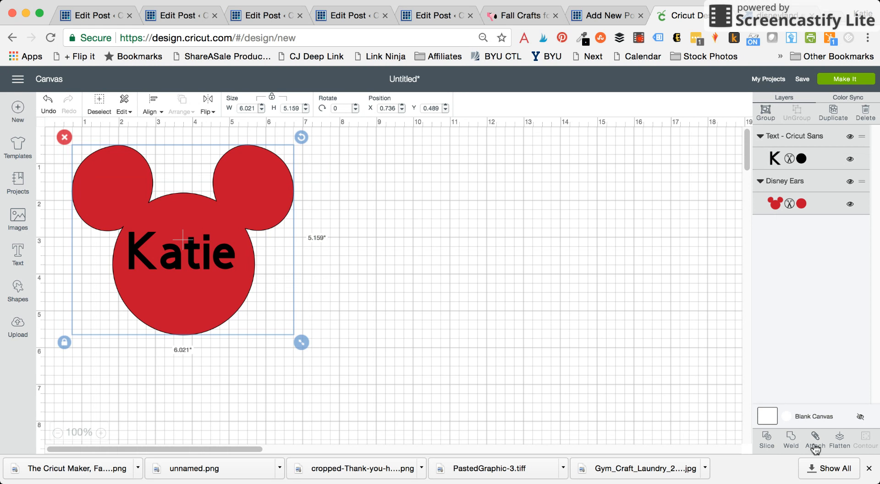
{"action": "mouse_move", "coordinate": [868, 474]}
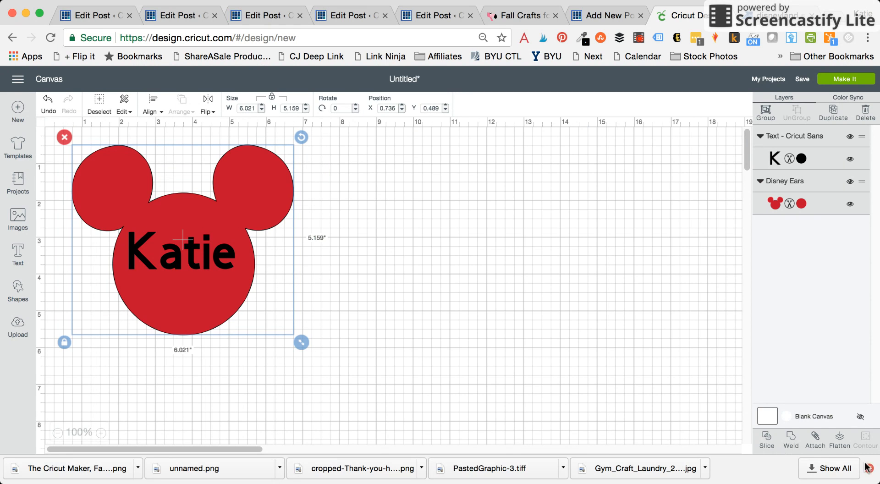
- Slice 'Katie' out of the Mickey head, producing the cut-out head and Katie slice results
{"action": "left_click", "coordinate": [791, 441]}
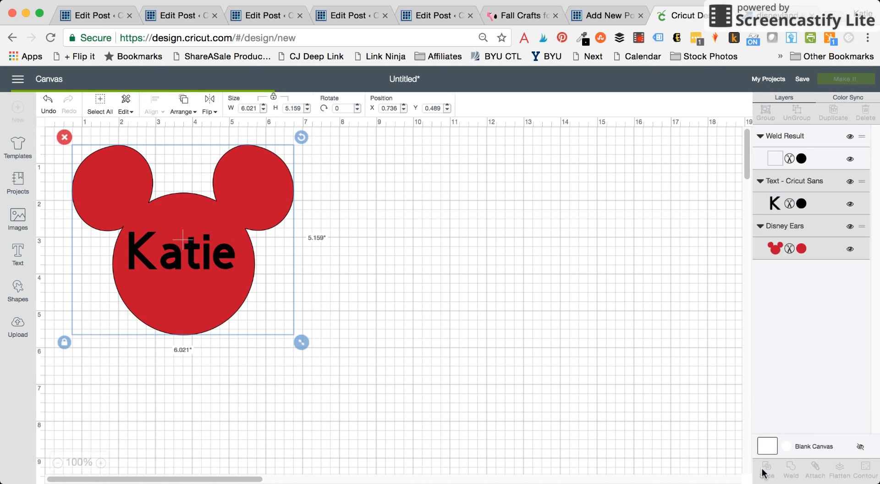
{"action": "left_click", "coordinate": [766, 470]}
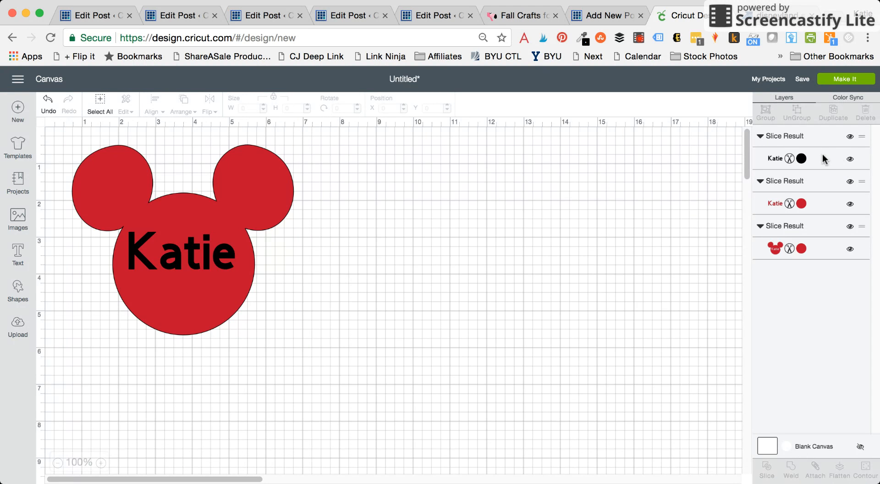
{"action": "mouse_move", "coordinate": [789, 238]}
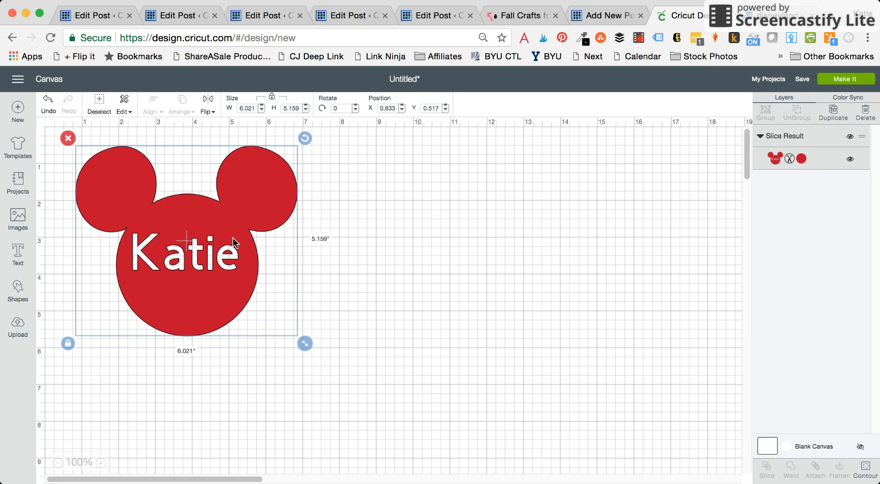
{"action": "mouse_move", "coordinate": [177, 287]}
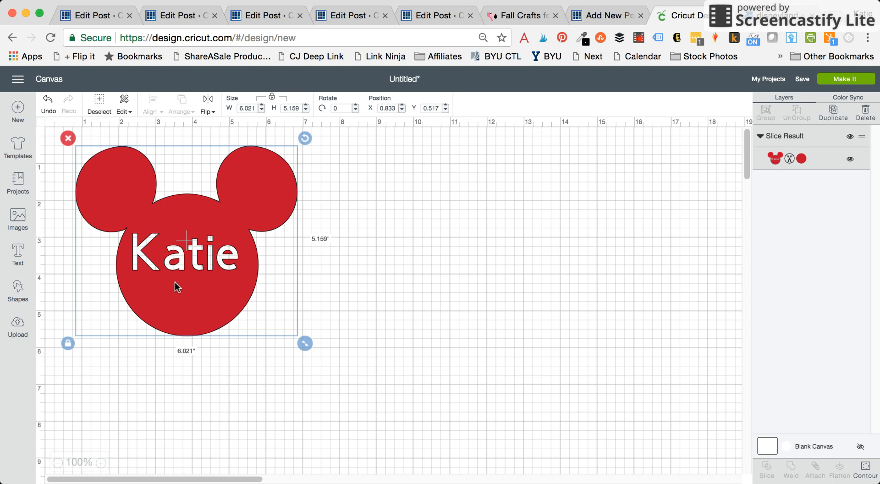
{"action": "mouse_move", "coordinate": [37, 320]}
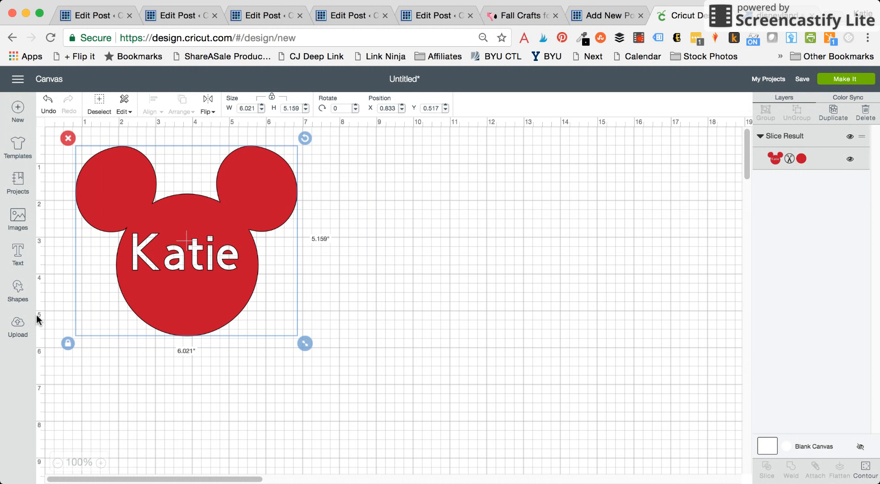
- Insert the uploaded black castle silhouette beside the Katie Mickey head
{"action": "left_click", "coordinate": [17, 288]}
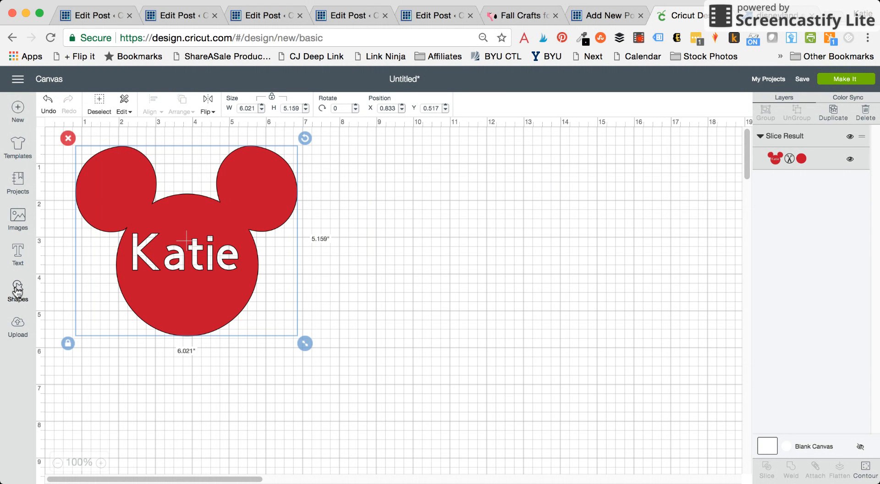
{"action": "left_click", "coordinate": [17, 326]}
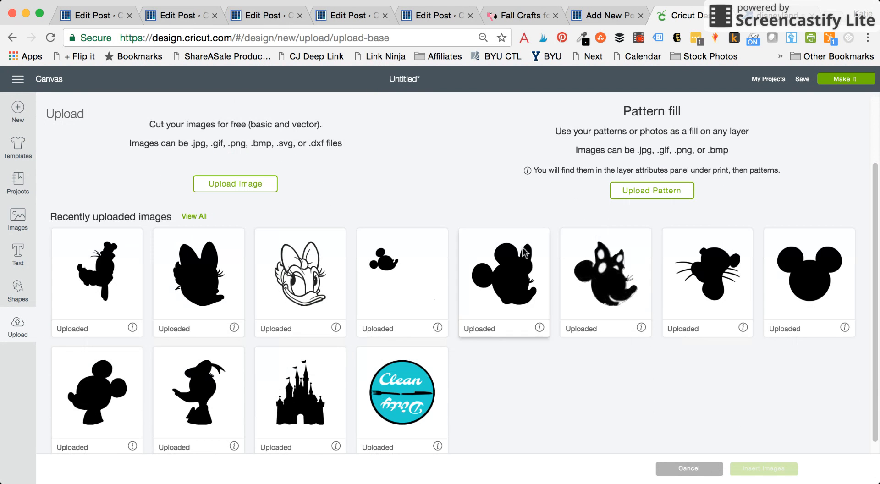
{"action": "left_click", "coordinate": [300, 390]}
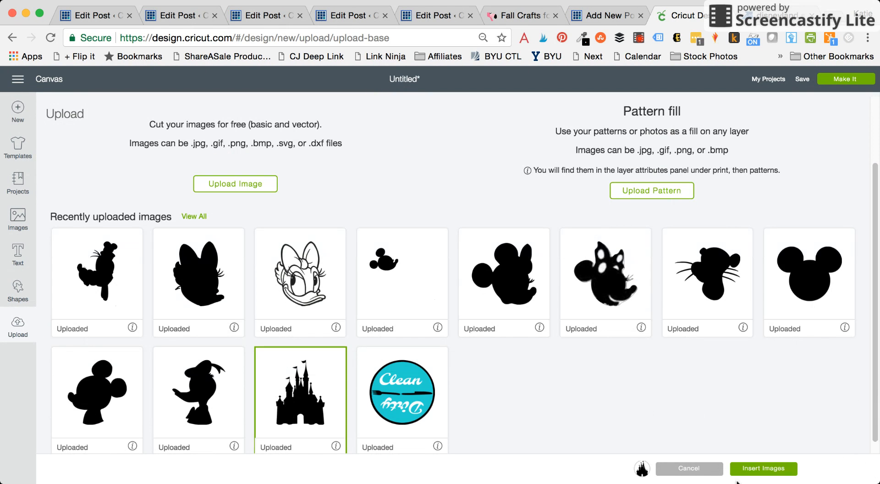
{"action": "left_click", "coordinate": [762, 469]}
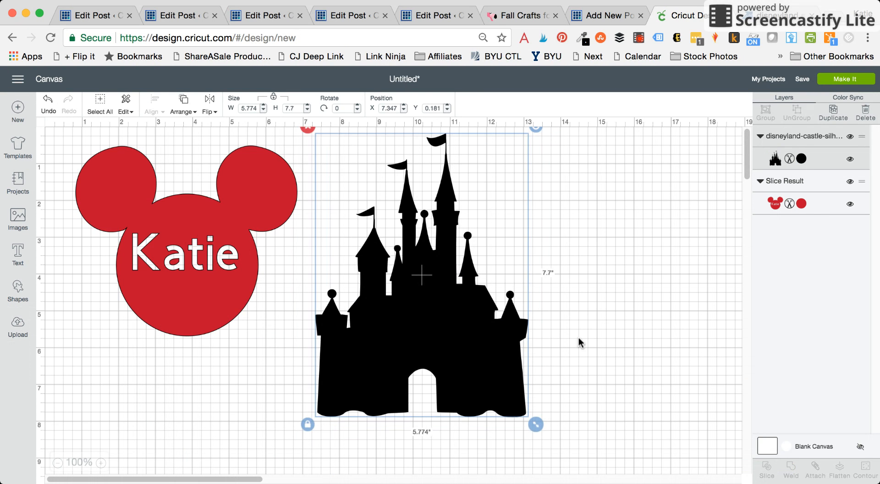
- Select the red Katie head and return to the Disney image search results
{"action": "left_click", "coordinate": [185, 241]}
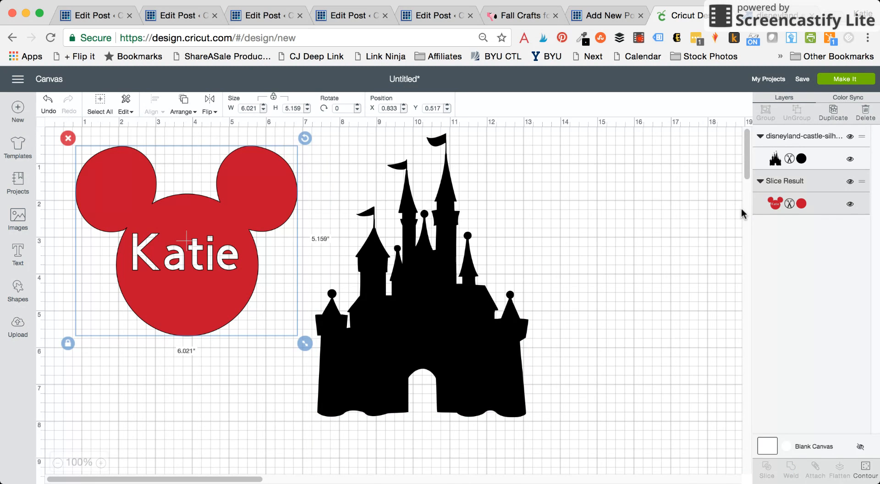
{"action": "left_click", "coordinate": [17, 219]}
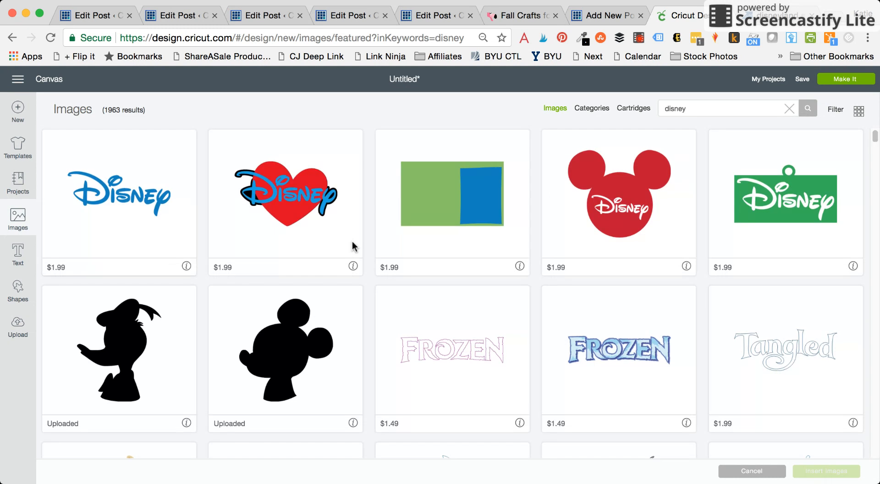
- Insert a second red Mickey ears Disney image onto the design
{"action": "left_click", "coordinate": [18, 327]}
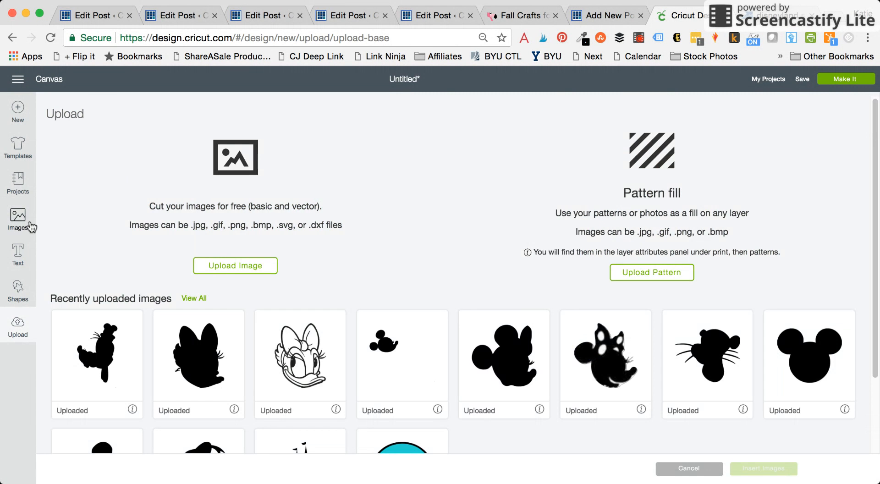
{"action": "left_click", "coordinate": [17, 219]}
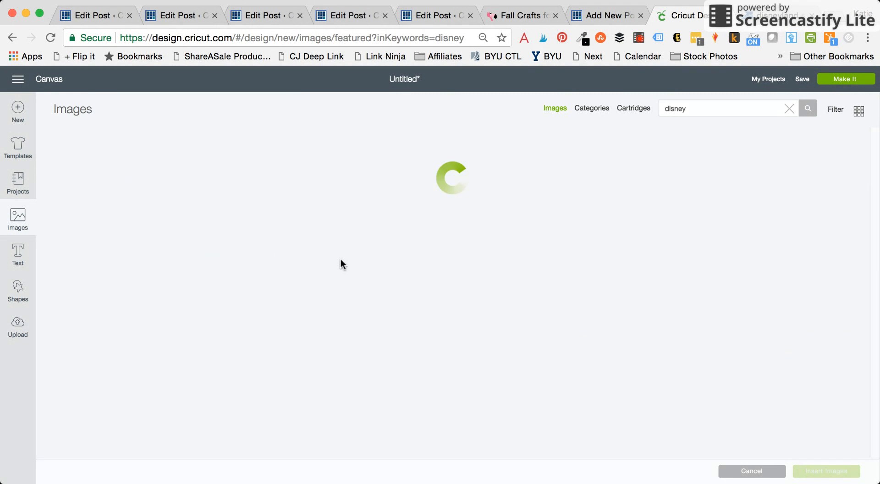
{"action": "left_click", "coordinate": [619, 203]}
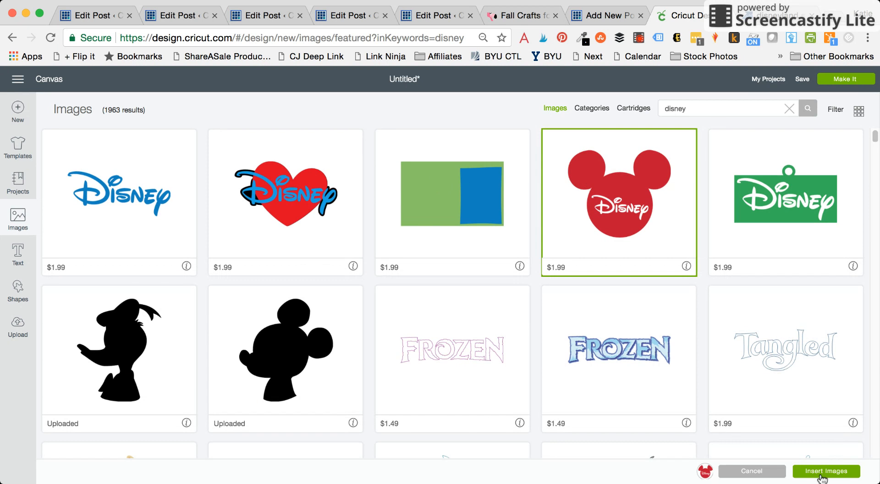
{"action": "left_click", "coordinate": [824, 471]}
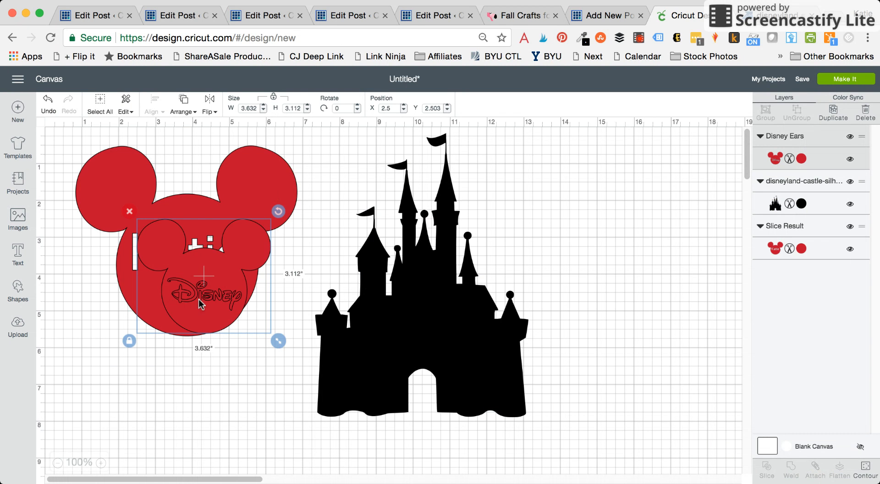
- Hide all contours except the head outline, leaving a plain red Mickey for the castle doorway
{"action": "left_click", "coordinate": [864, 475]}
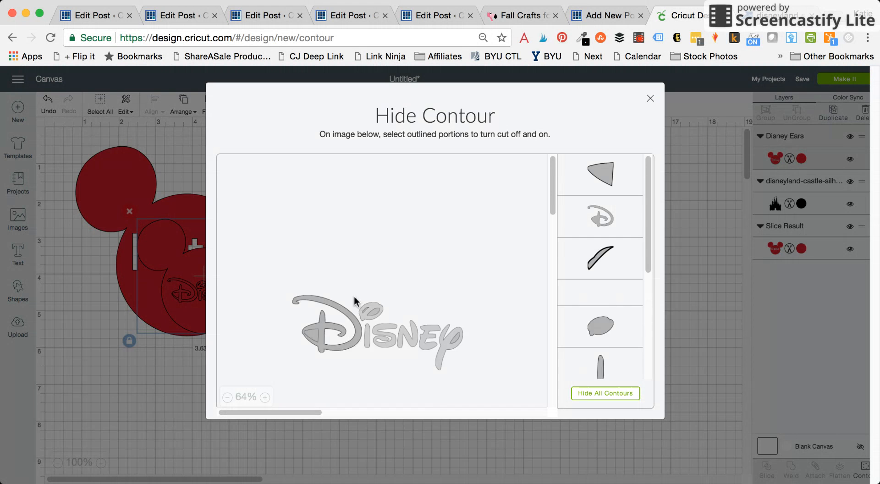
{"action": "left_click", "coordinate": [605, 393]}
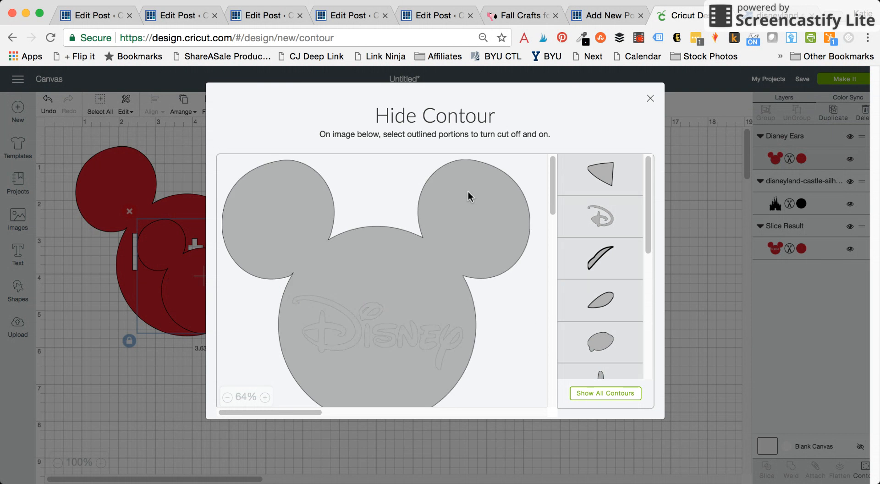
{"action": "left_click", "coordinate": [650, 98]}
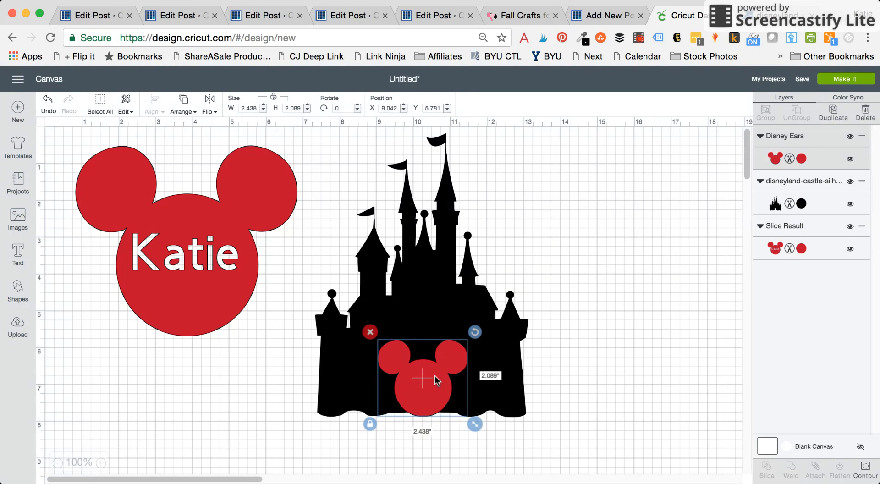
{"action": "mouse_move", "coordinate": [480, 375]}
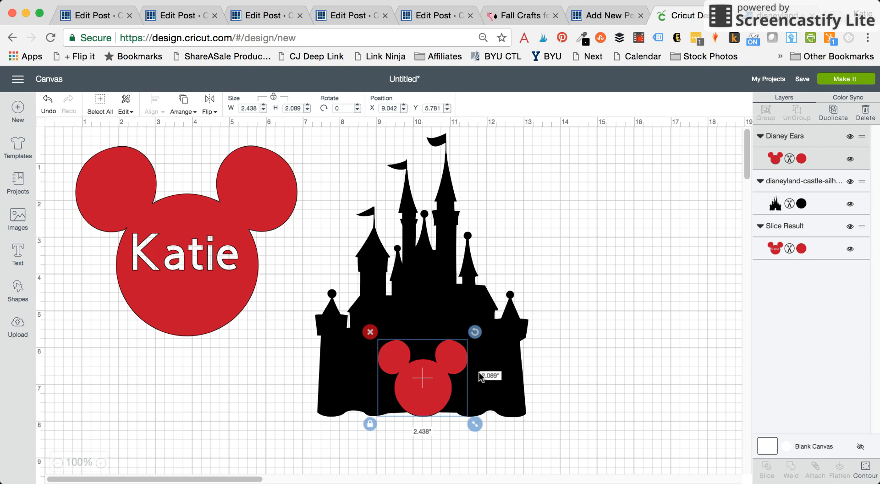
- Slice the Mickey head out of the castle base and delete the leftover slice piece
{"action": "left_click", "coordinate": [599, 410]}
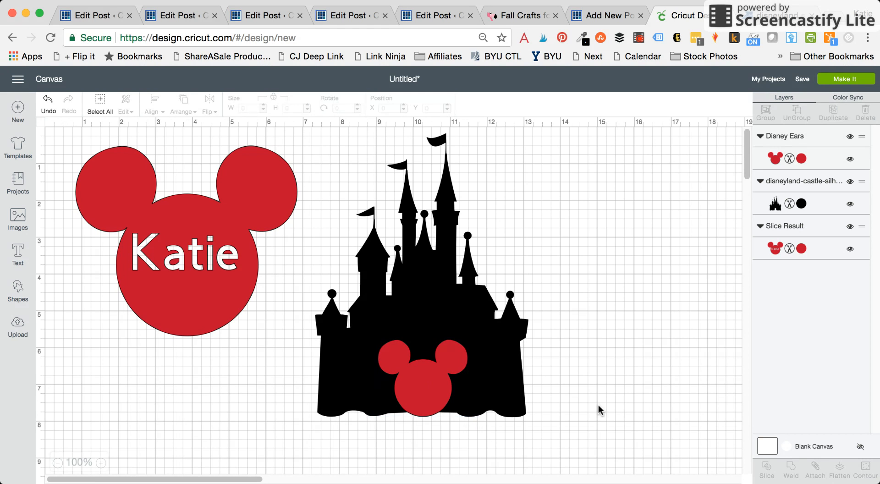
{"action": "mouse_move", "coordinate": [603, 322]}
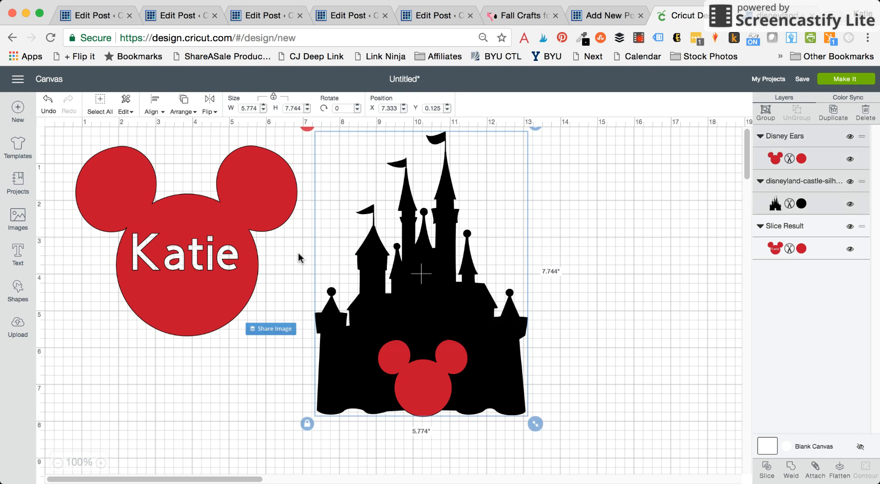
{"action": "left_click", "coordinate": [765, 470]}
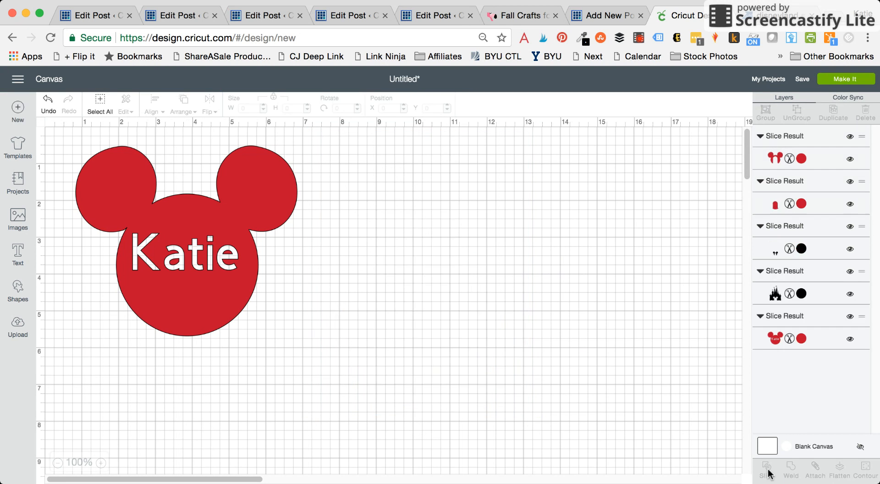
{"action": "left_click", "coordinate": [774, 293]}
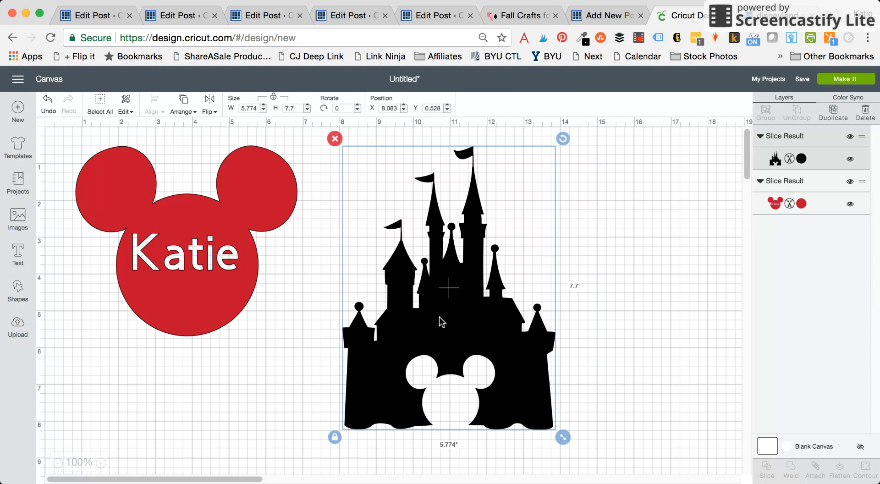
- Add the text '2017' and place it on the castle above the Mickey-head opening
{"action": "left_click", "coordinate": [17, 254]}
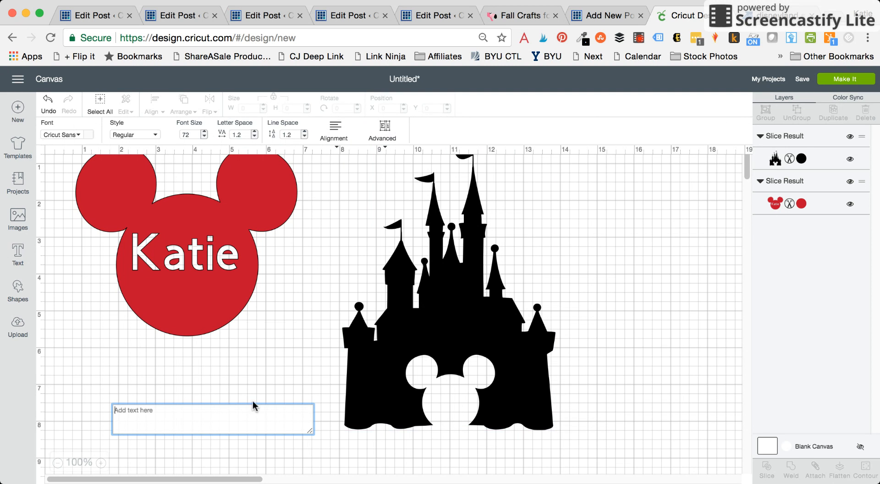
{"action": "type", "text": "2017"}
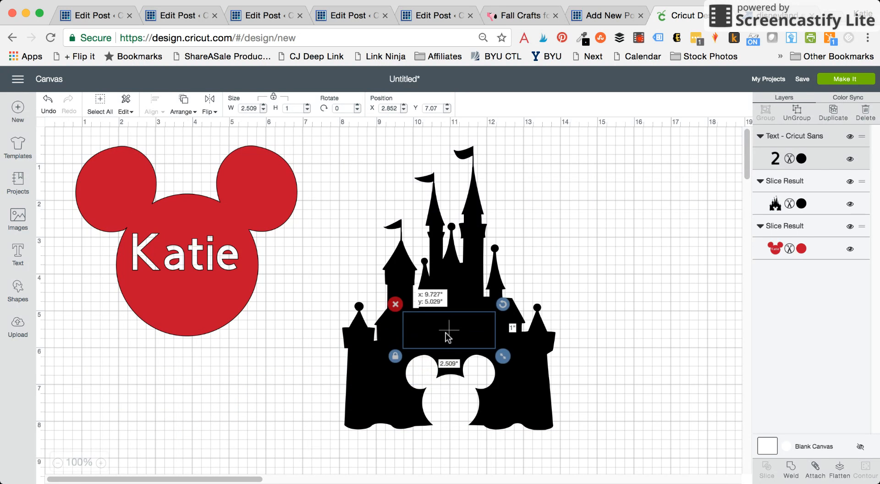
{"action": "left_click", "coordinate": [597, 390]}
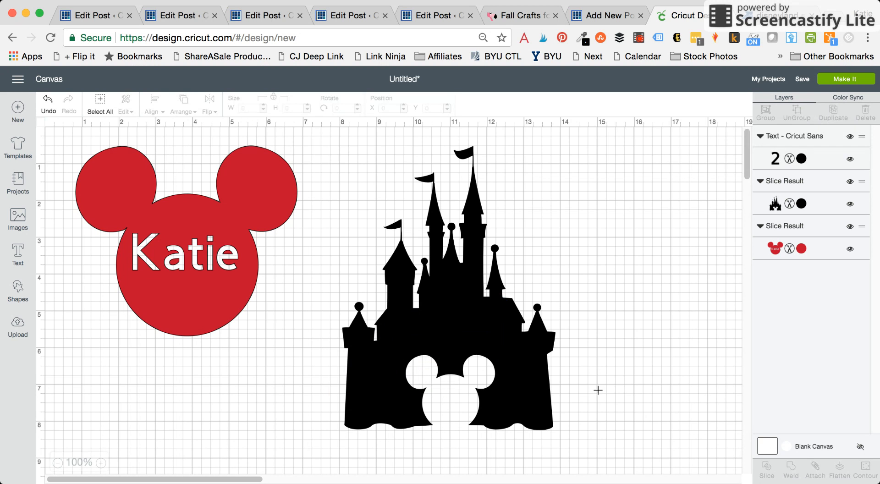
{"action": "left_click", "coordinate": [446, 286]}
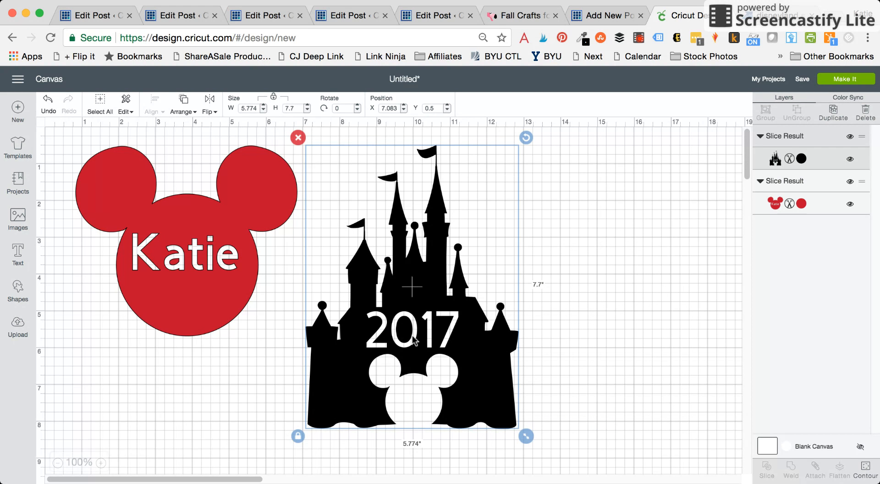
{"action": "mouse_move", "coordinate": [593, 340]}
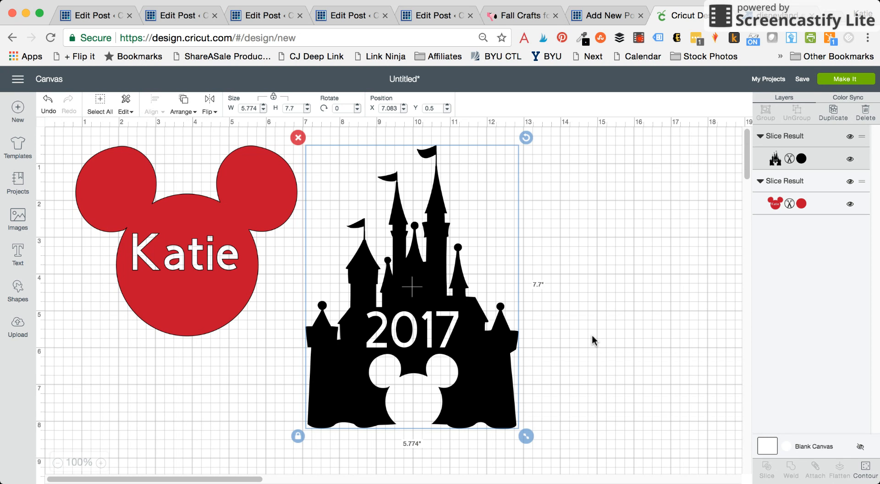
{"action": "mouse_move", "coordinate": [596, 406]}
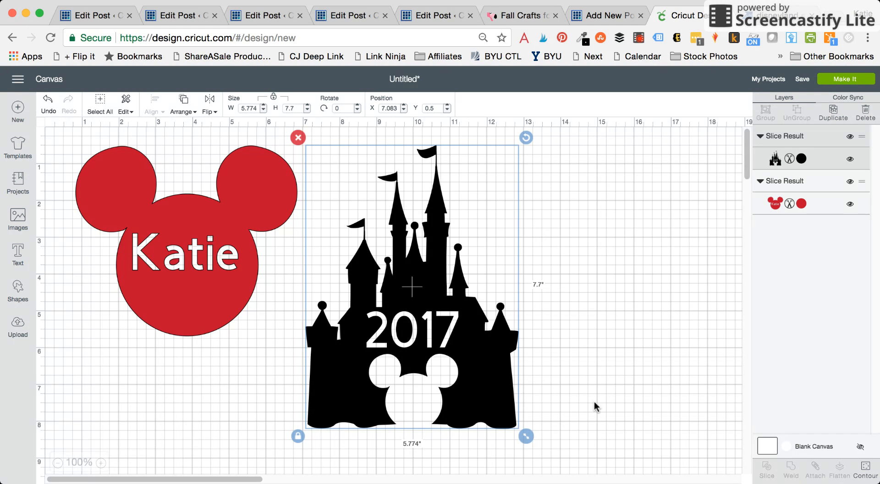